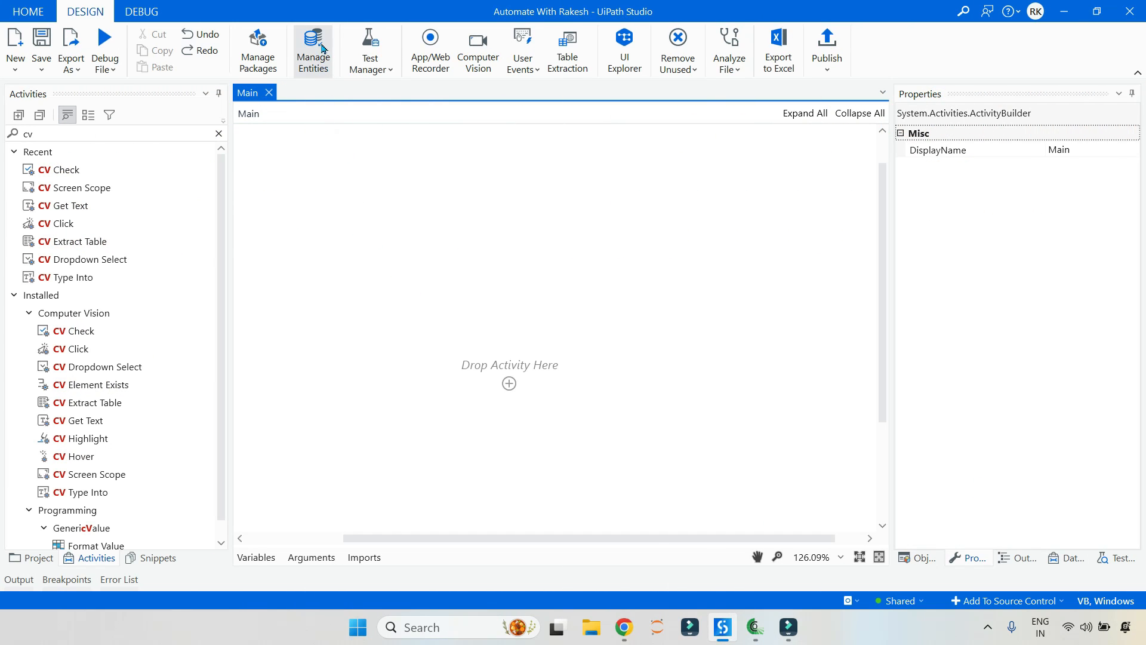
mouse_move(723, 416)
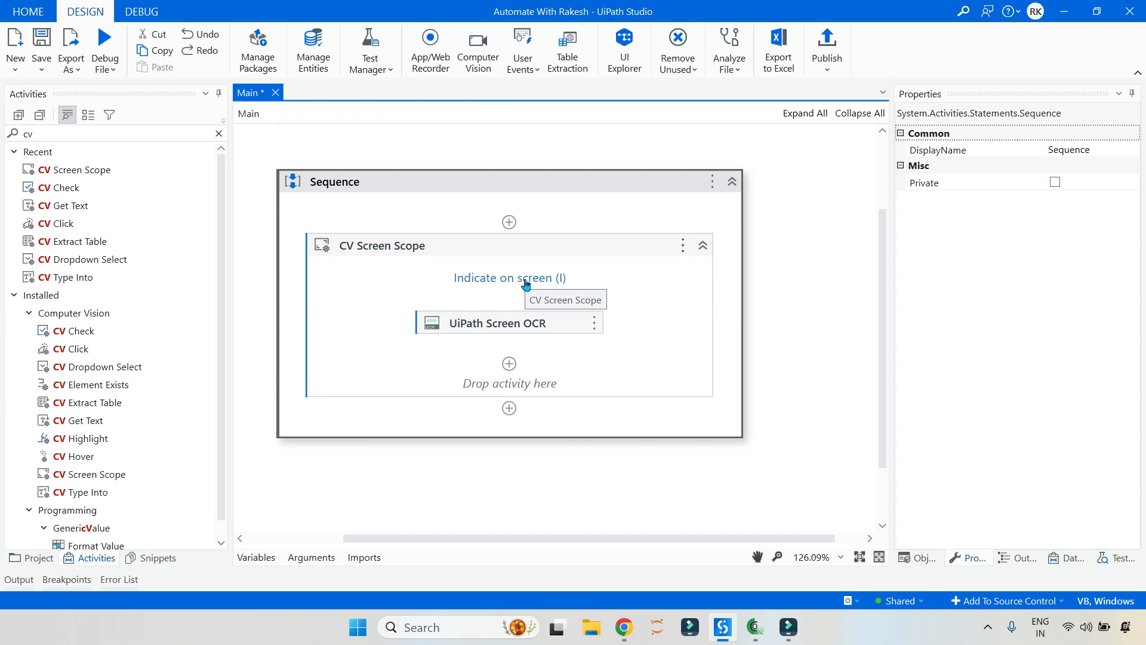
Step: Add a CV Screen Scope on the anytellerdemo screen, with a CV Check inside it
left_click(509, 277)
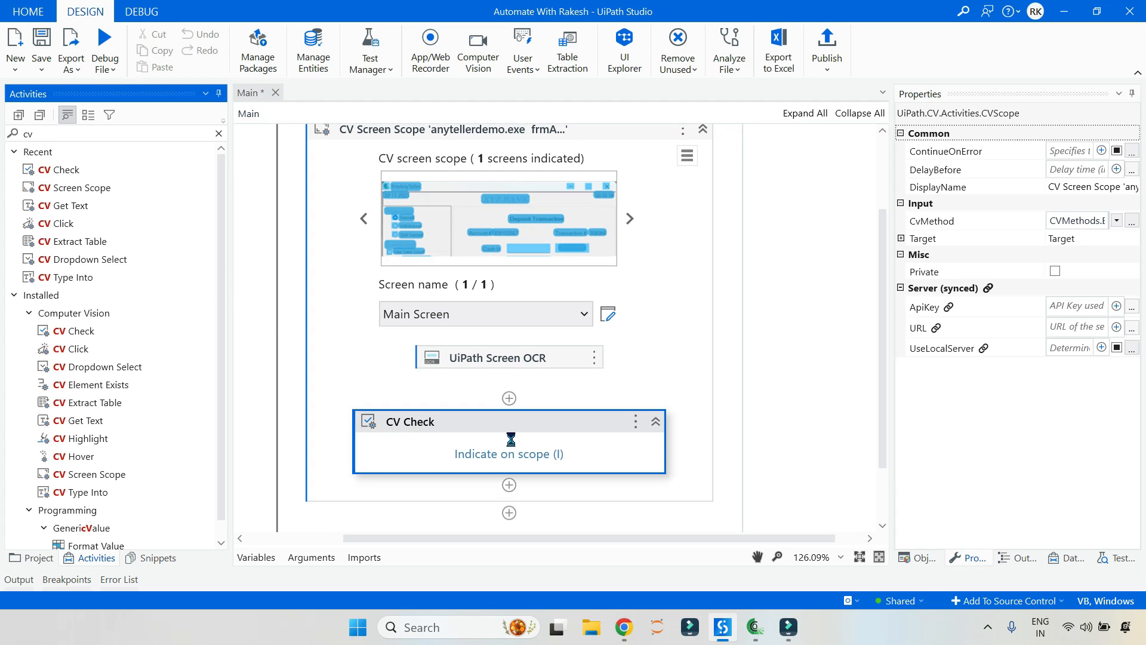
left_click(507, 453)
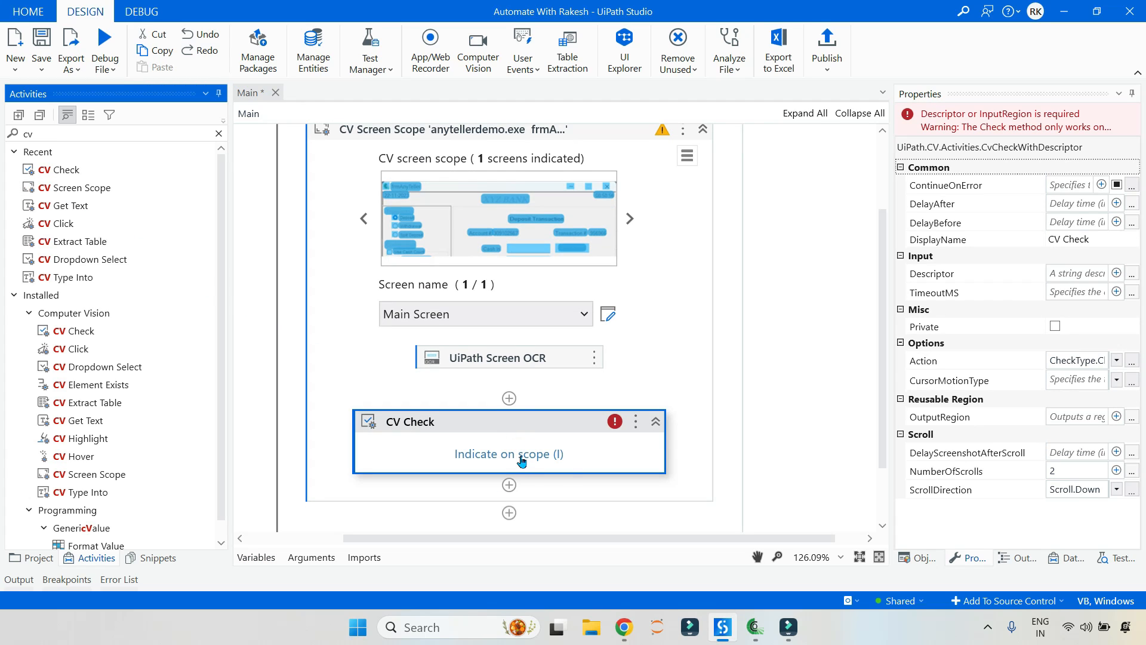
Step: Target the CV Check at the 'Enable Additional Icon' checkbox in the frmAnyTeller window
left_click(507, 453)
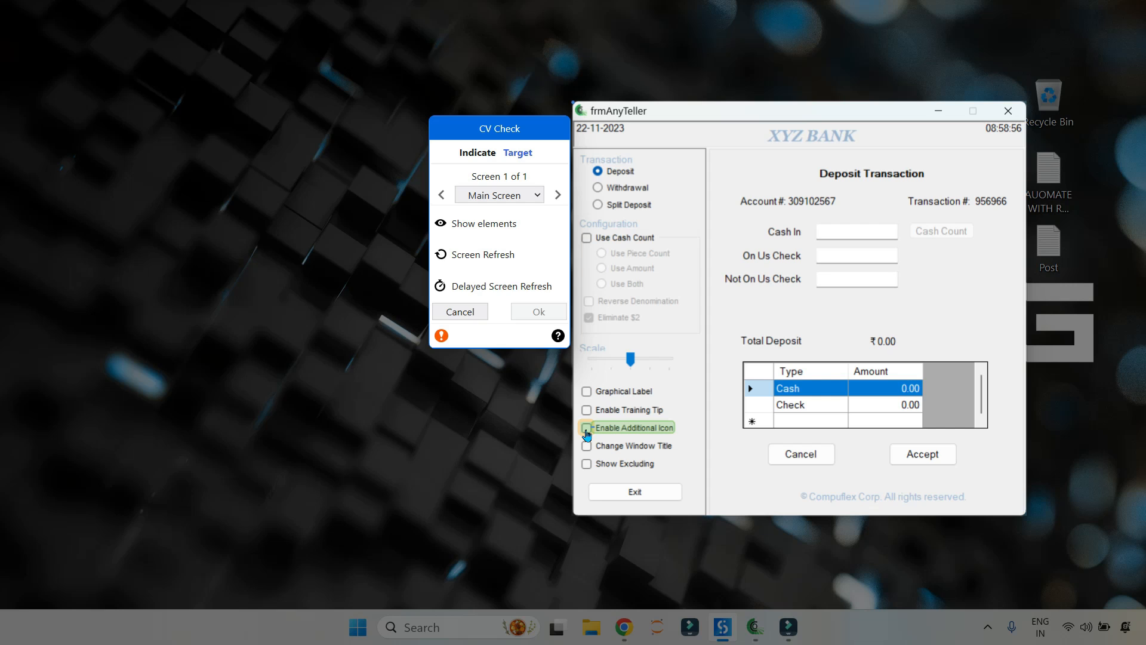
left_click(586, 429)
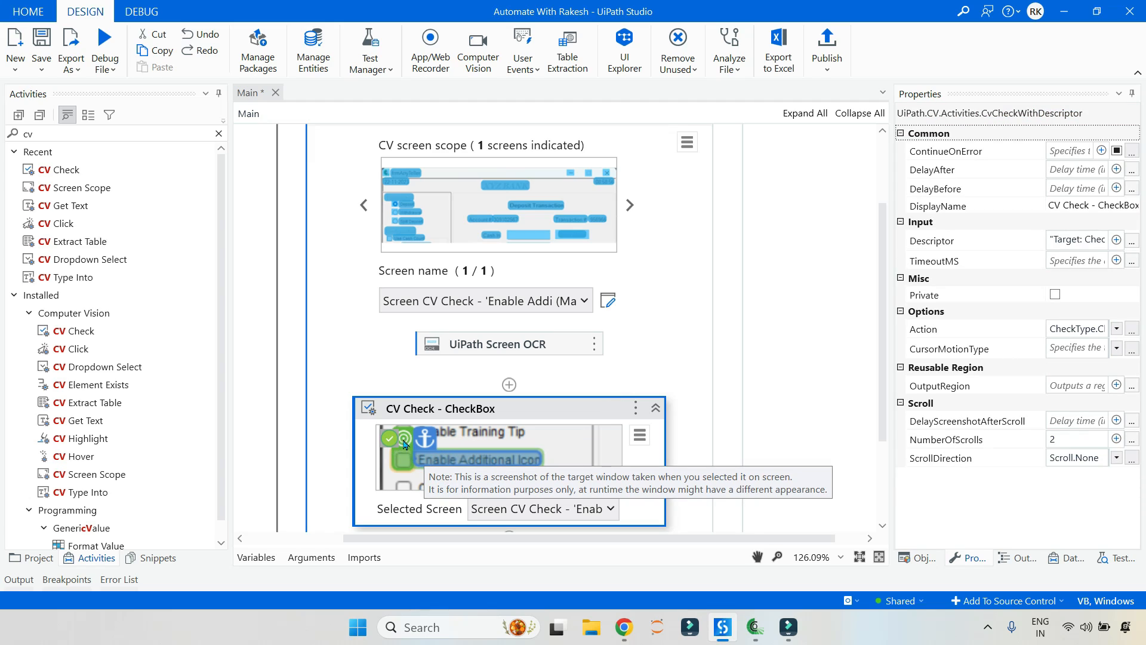
mouse_move(429, 467)
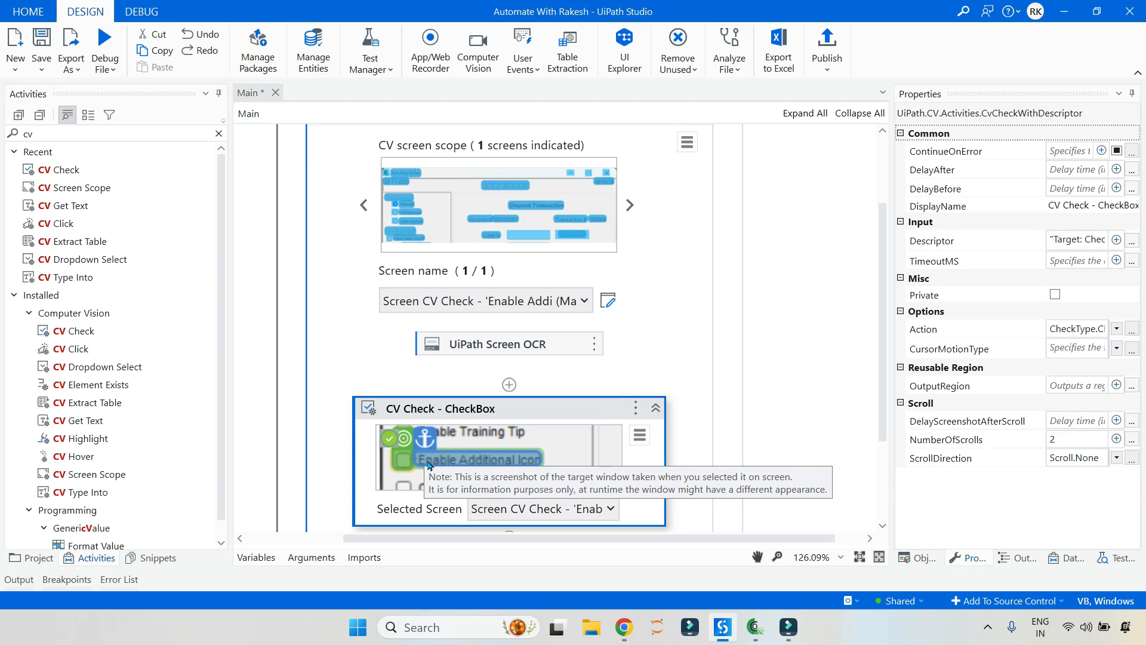
mouse_move(629, 415)
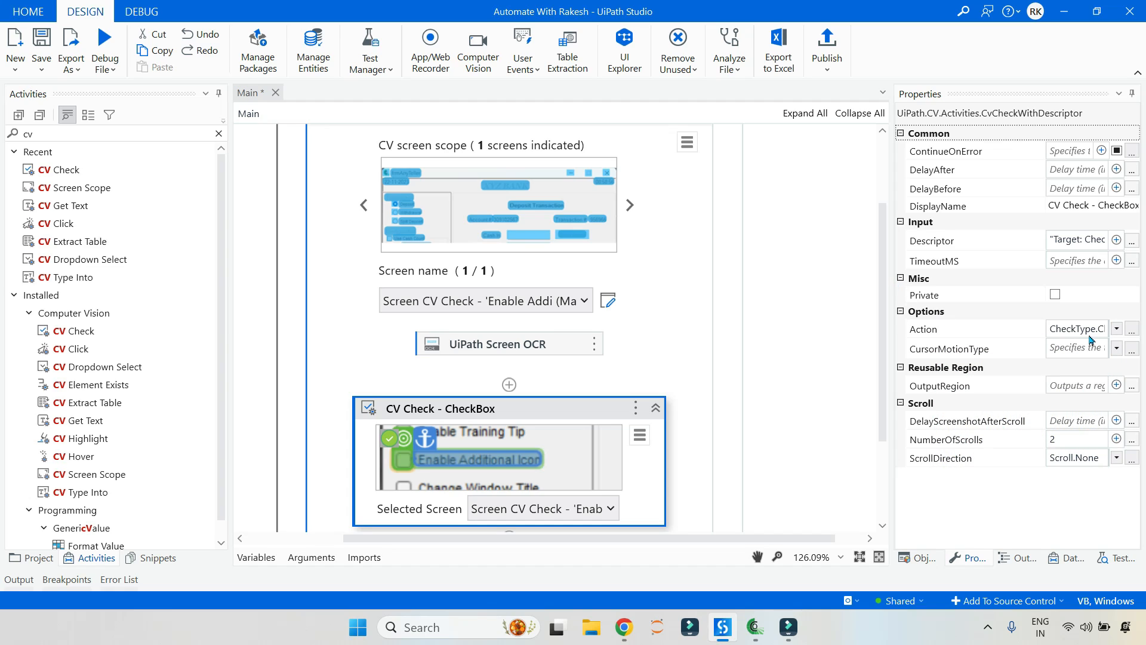
Step: In Properties, set the CV Check Action to Check and pick a CursorMotionType
left_click(1116, 329)
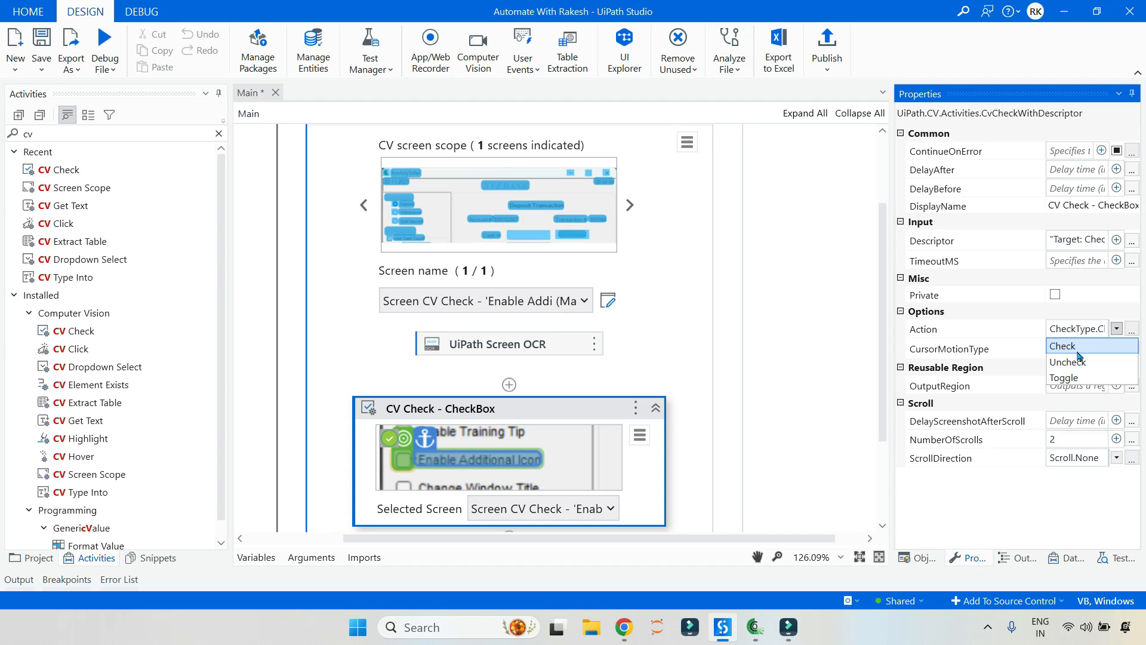
mouse_move(1081, 348)
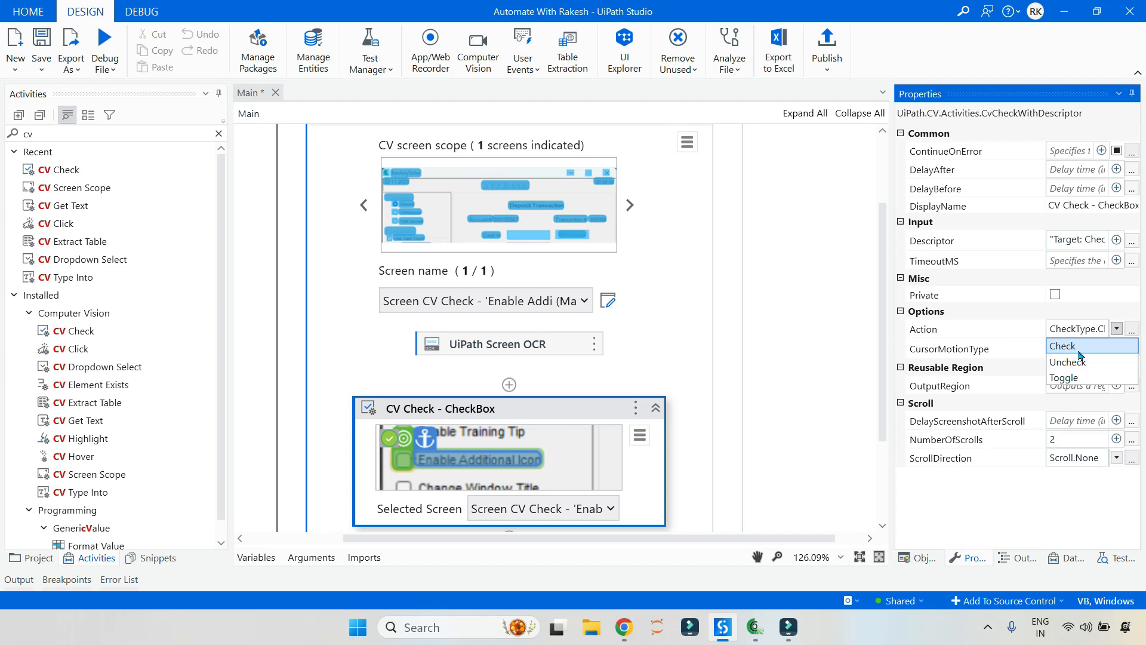
mouse_move(1082, 349)
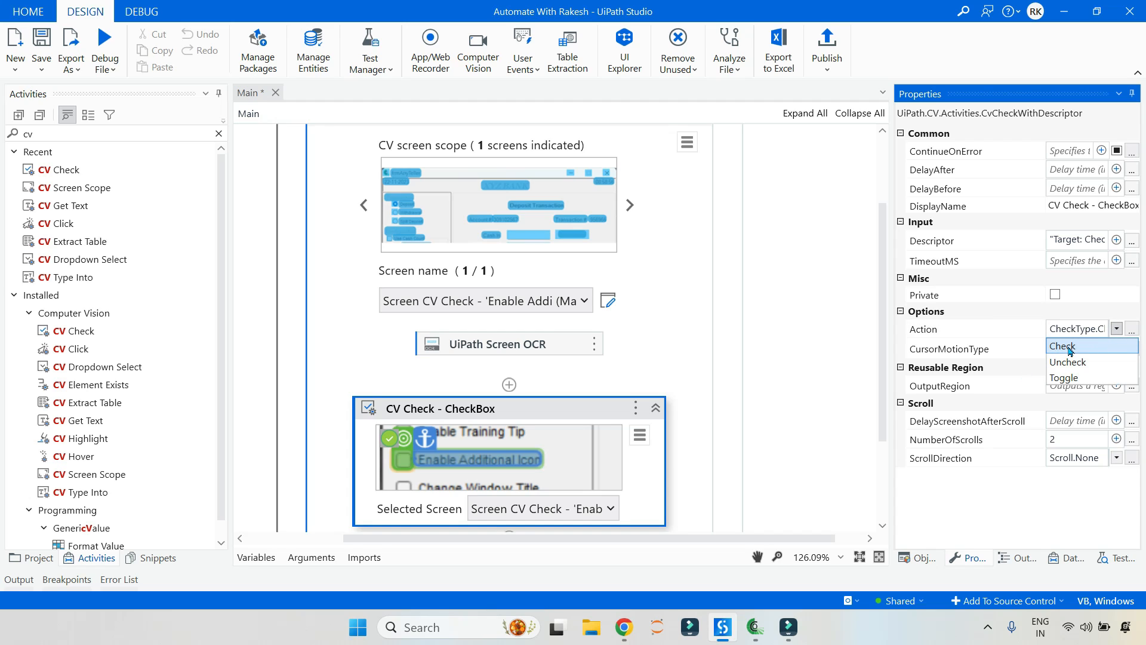
left_click(1062, 346)
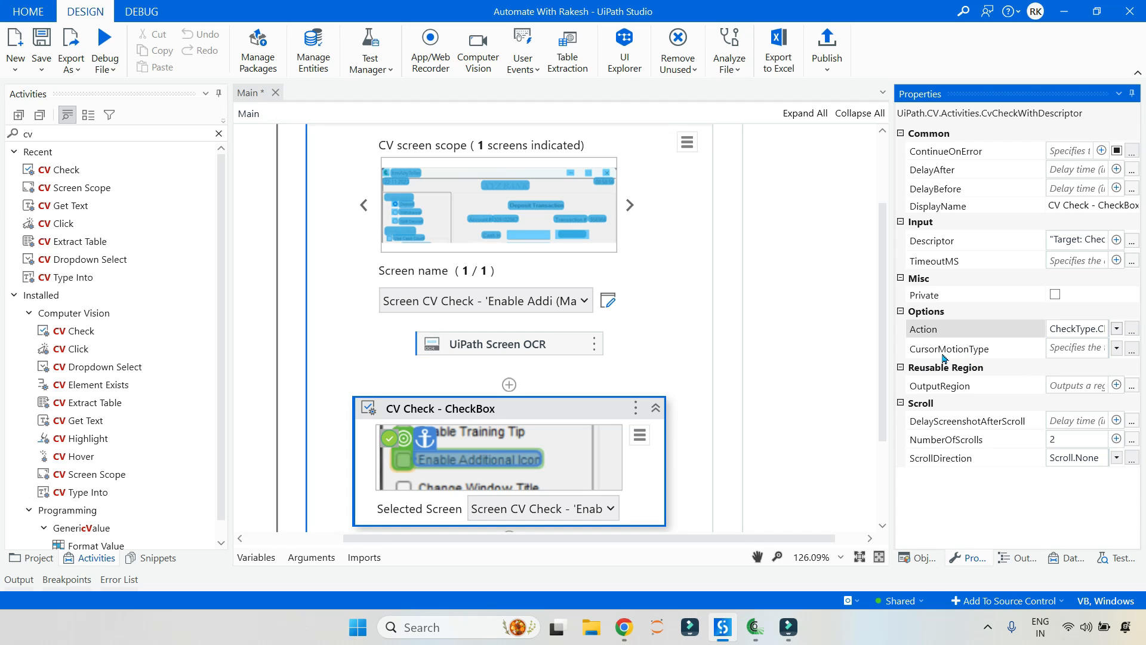
left_click(1117, 348)
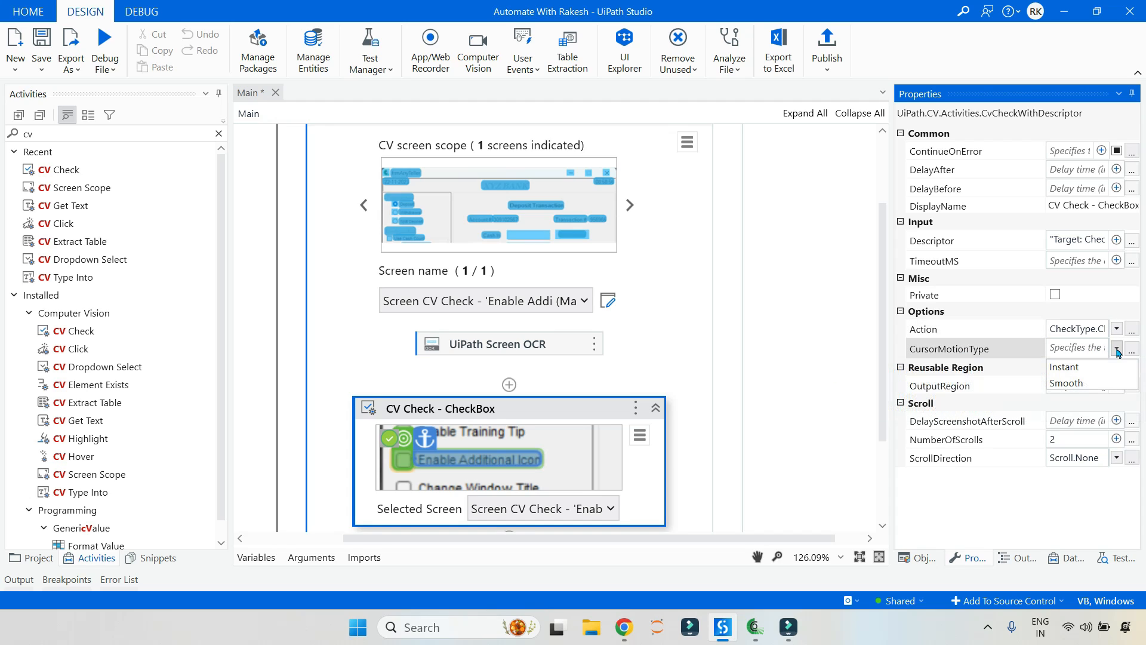
left_click(1066, 382)
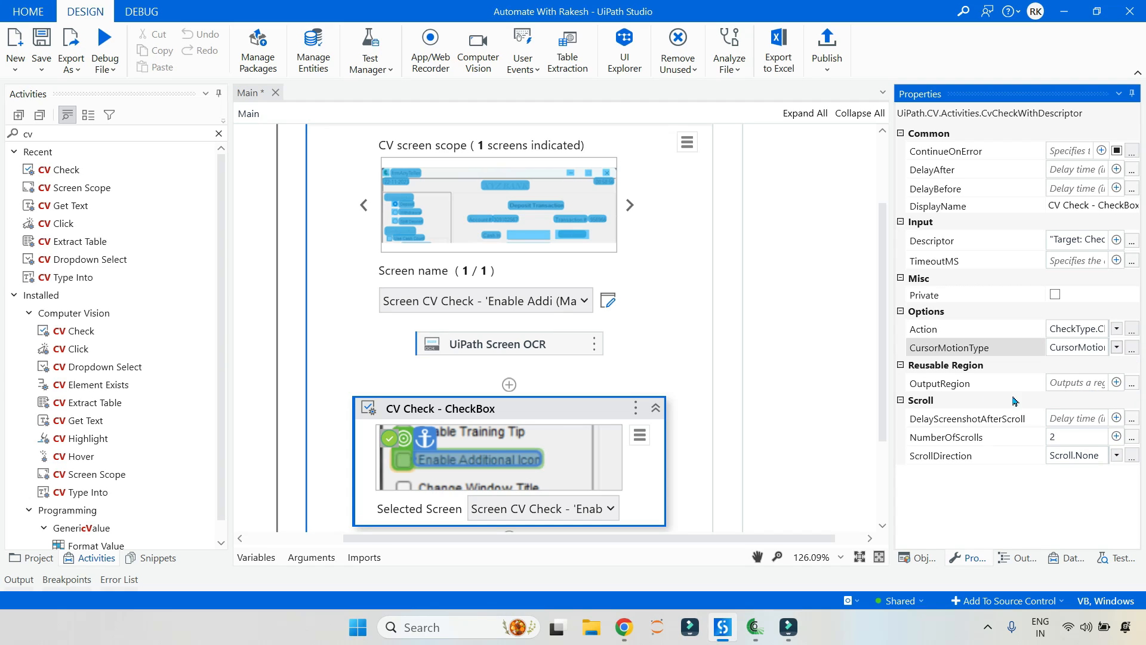
mouse_move(777, 383)
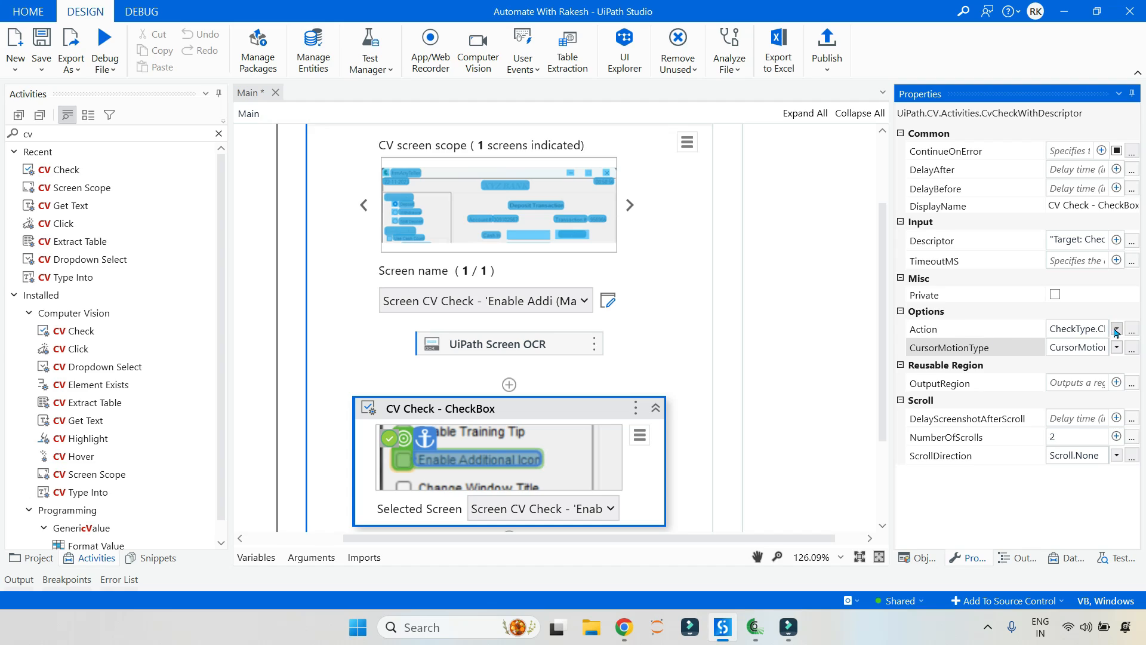
left_click(1116, 329)
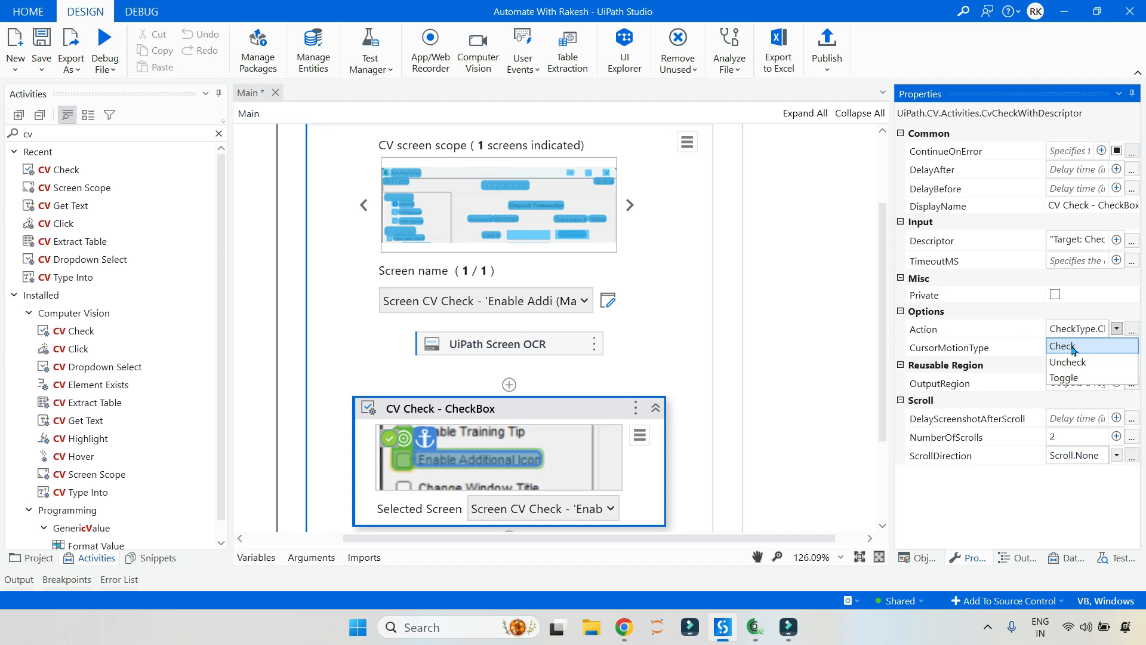
left_click(1062, 345)
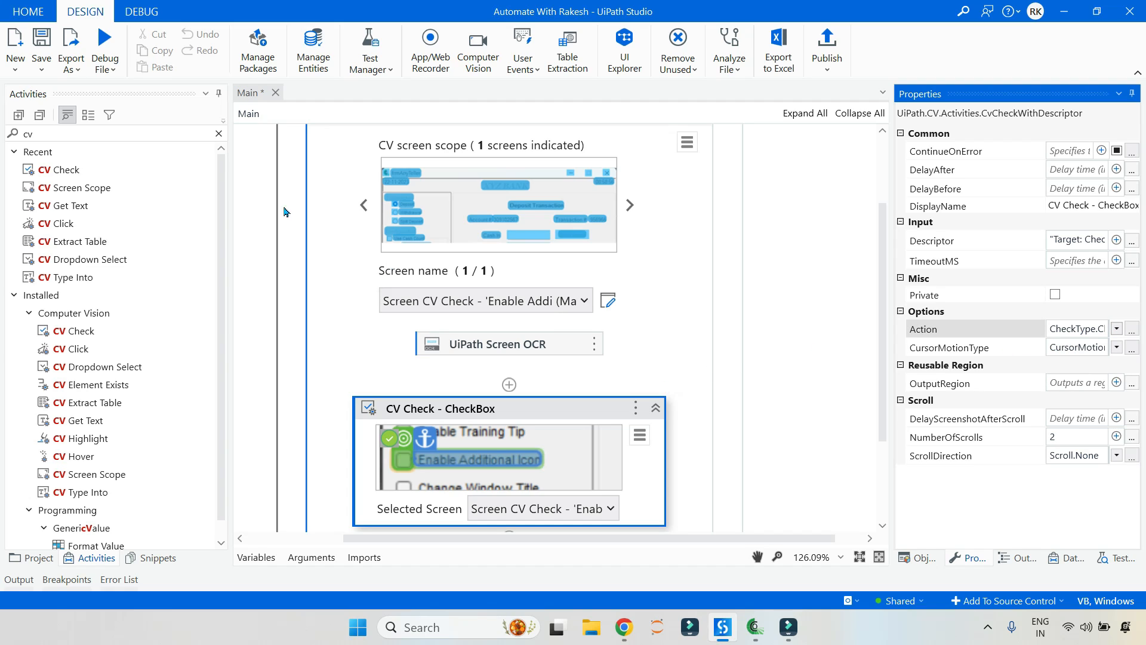
mouse_move(105, 40)
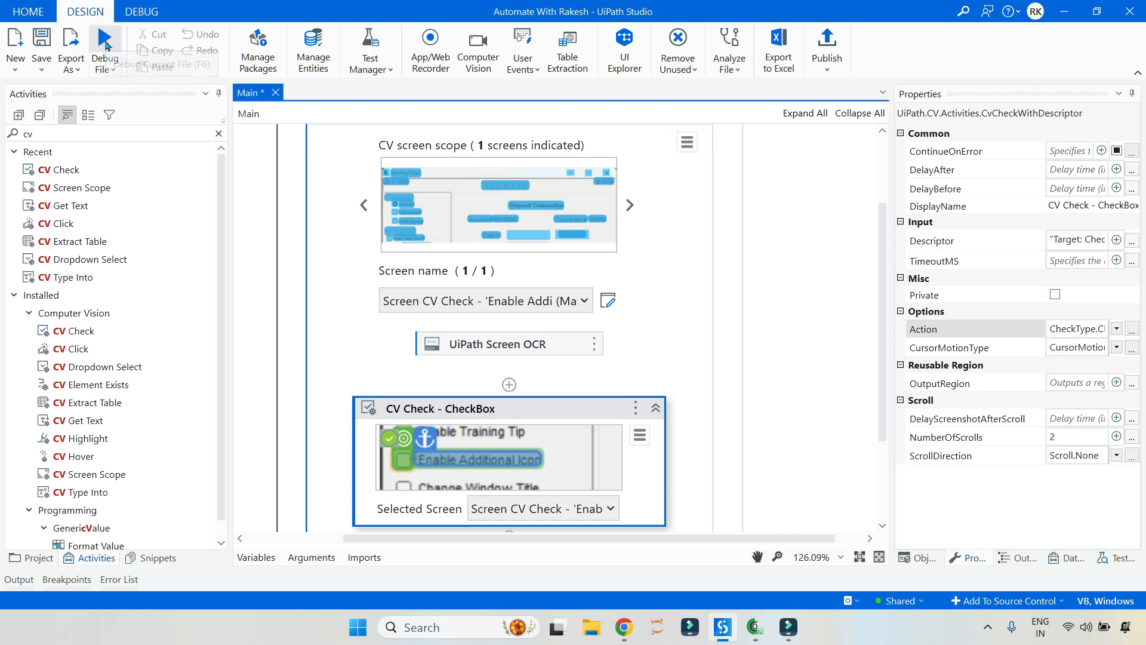
Step: Debug-run the workflow so the CV Check ticks the Enable Additional Icon checkbox
left_click(105, 46)
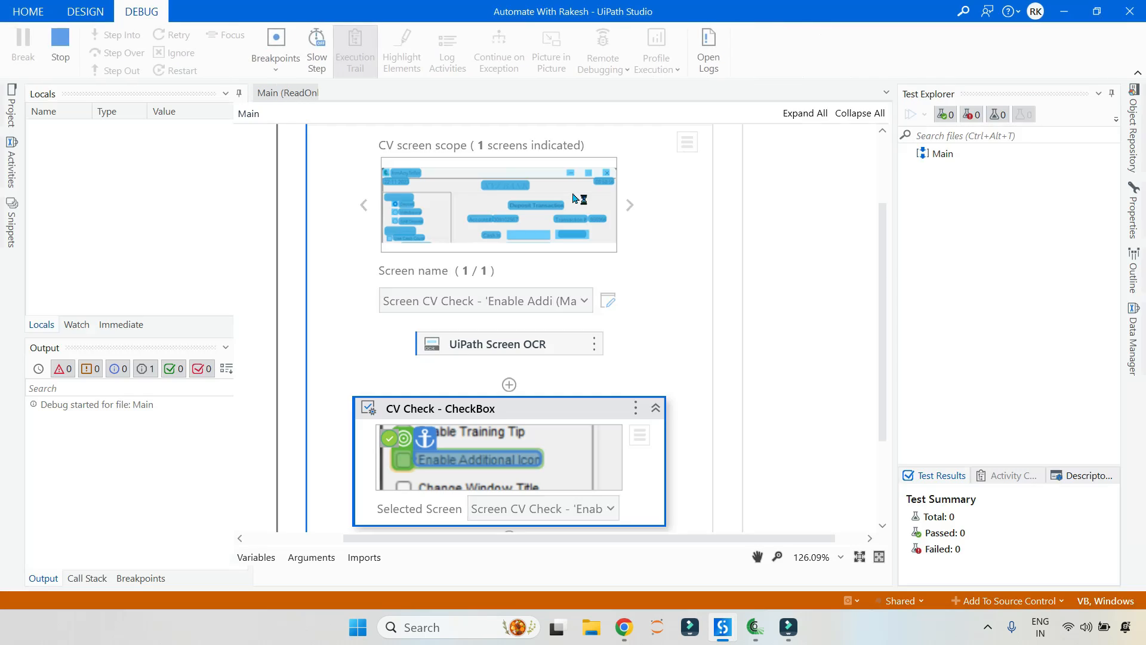
mouse_move(577, 199)
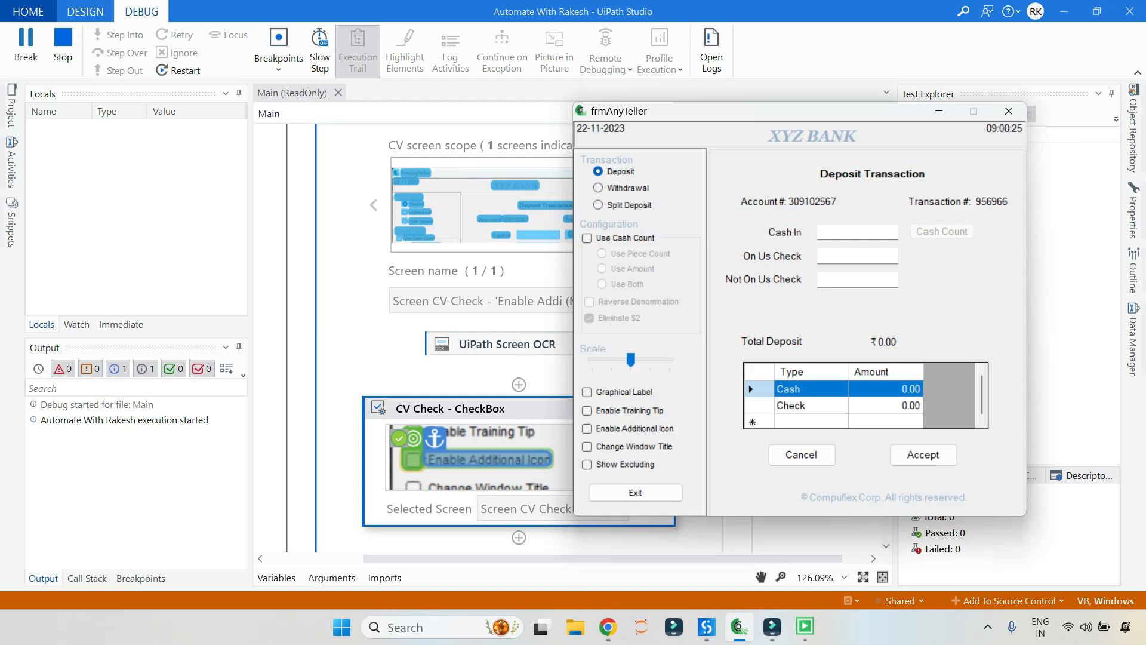
mouse_move(573, 201)
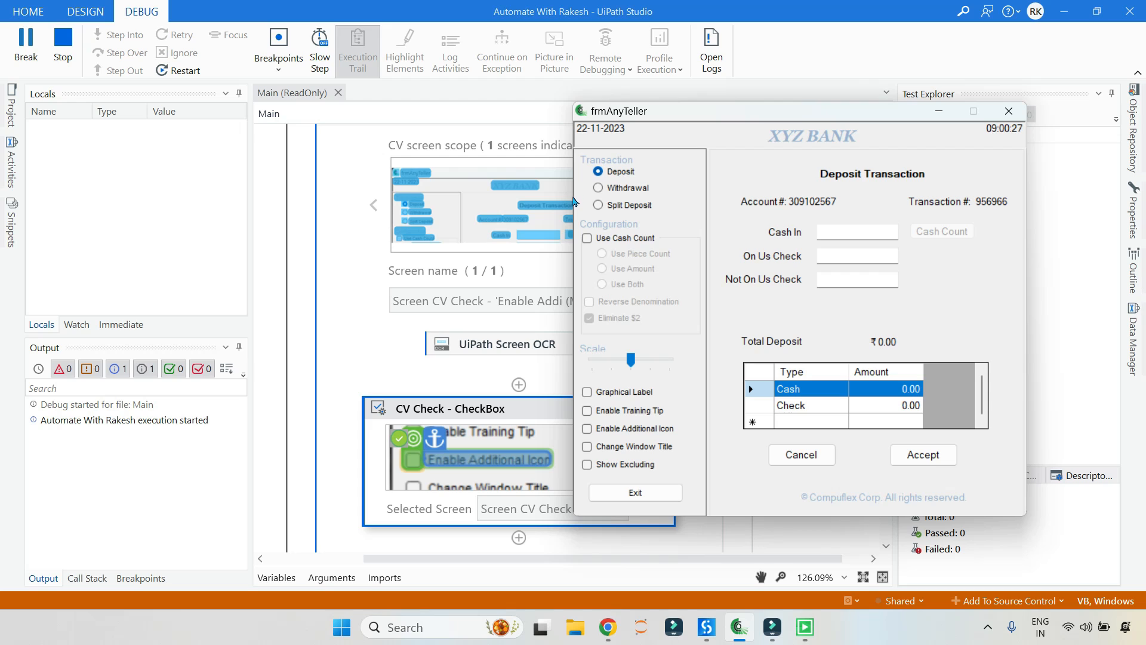
left_click(84, 11)
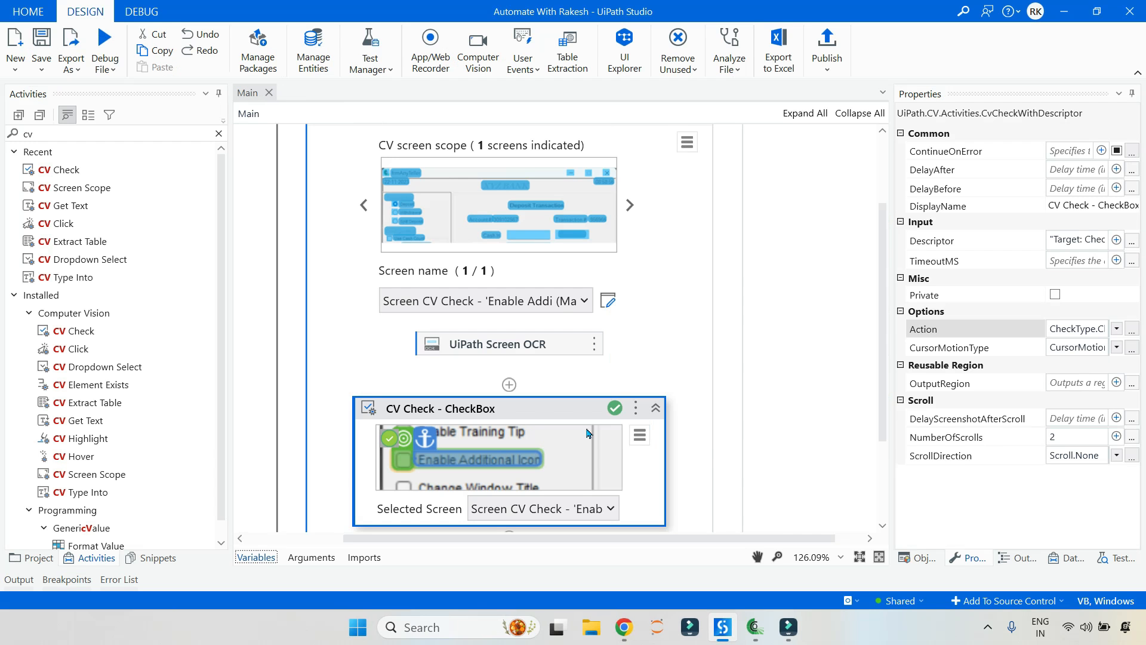
mouse_move(755, 627)
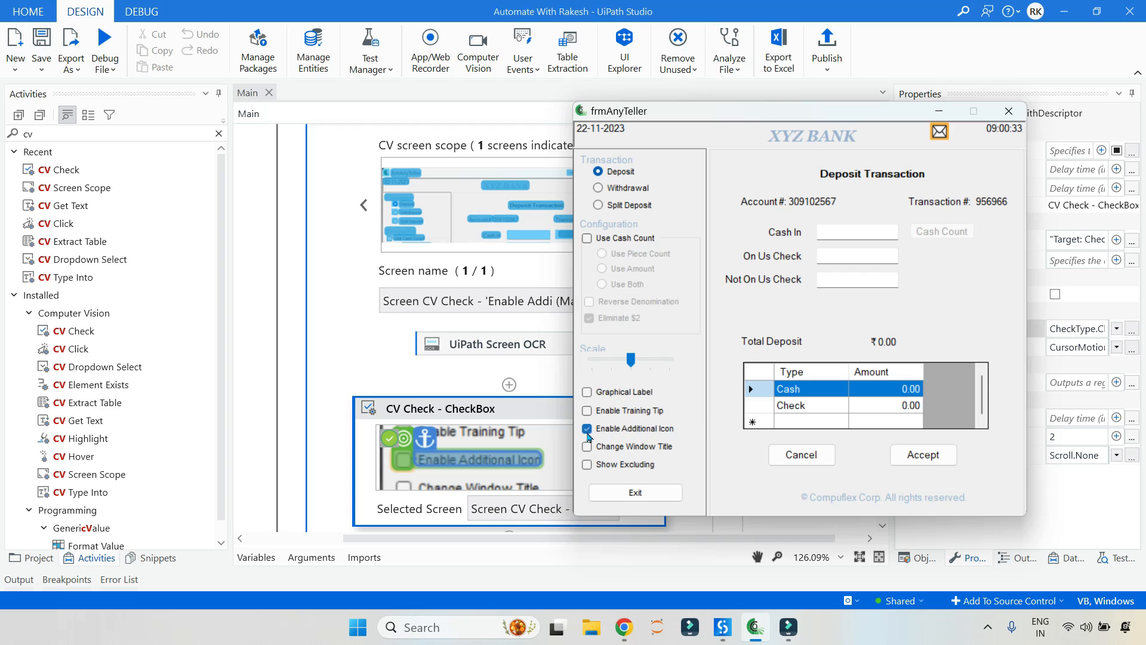
mouse_move(316, 305)
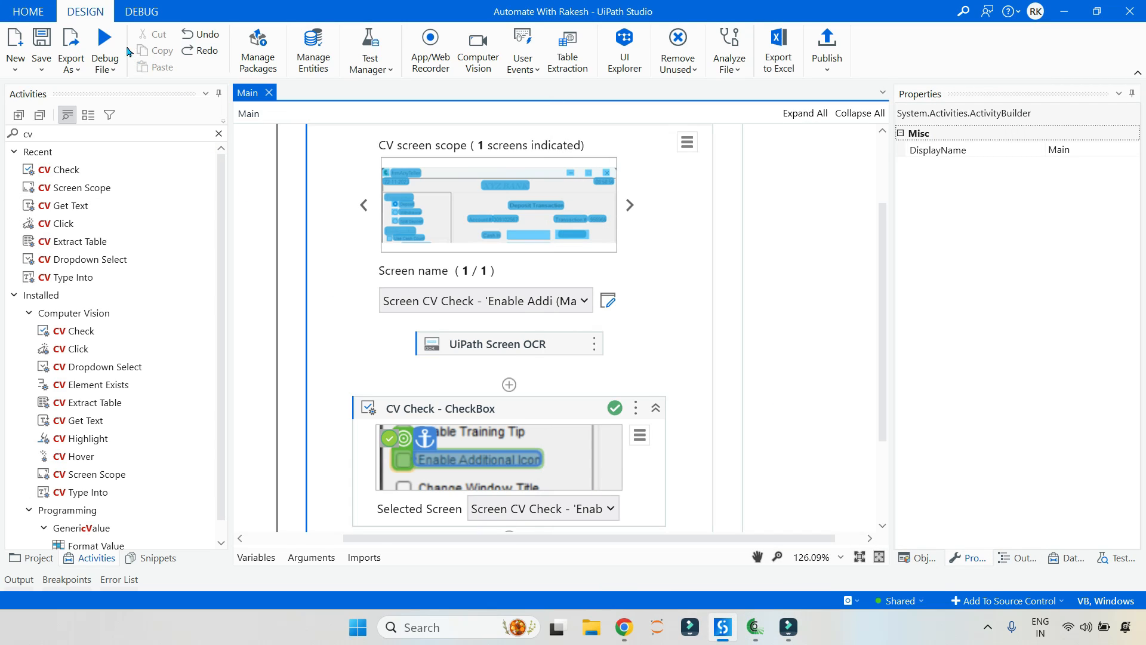
mouse_move(105, 37)
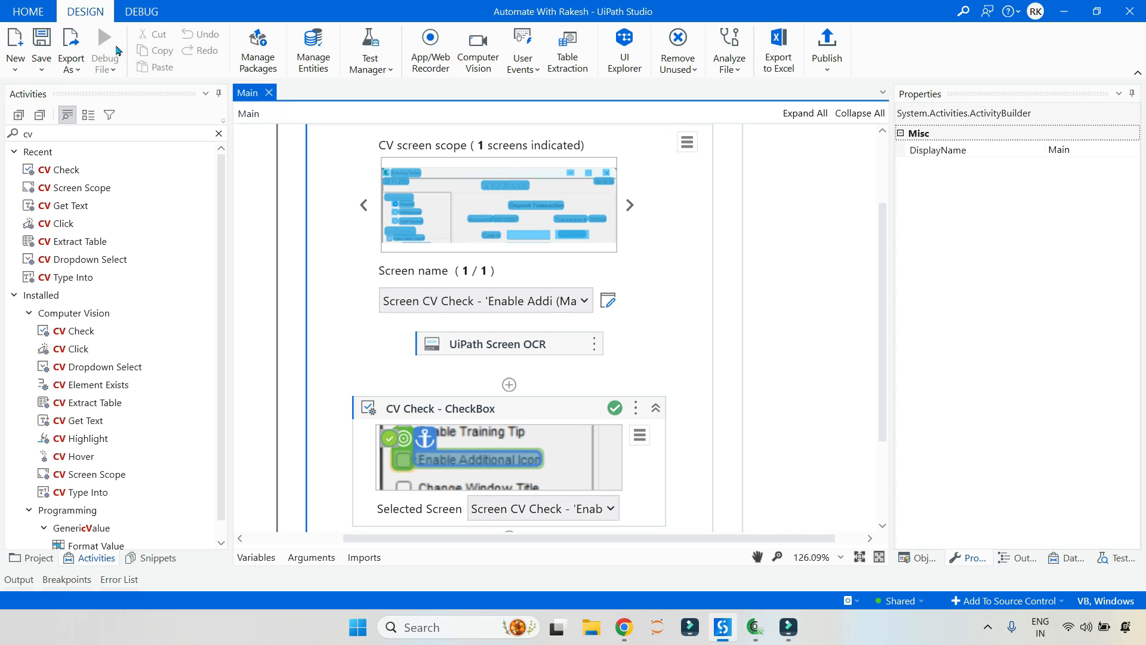
left_click(105, 50)
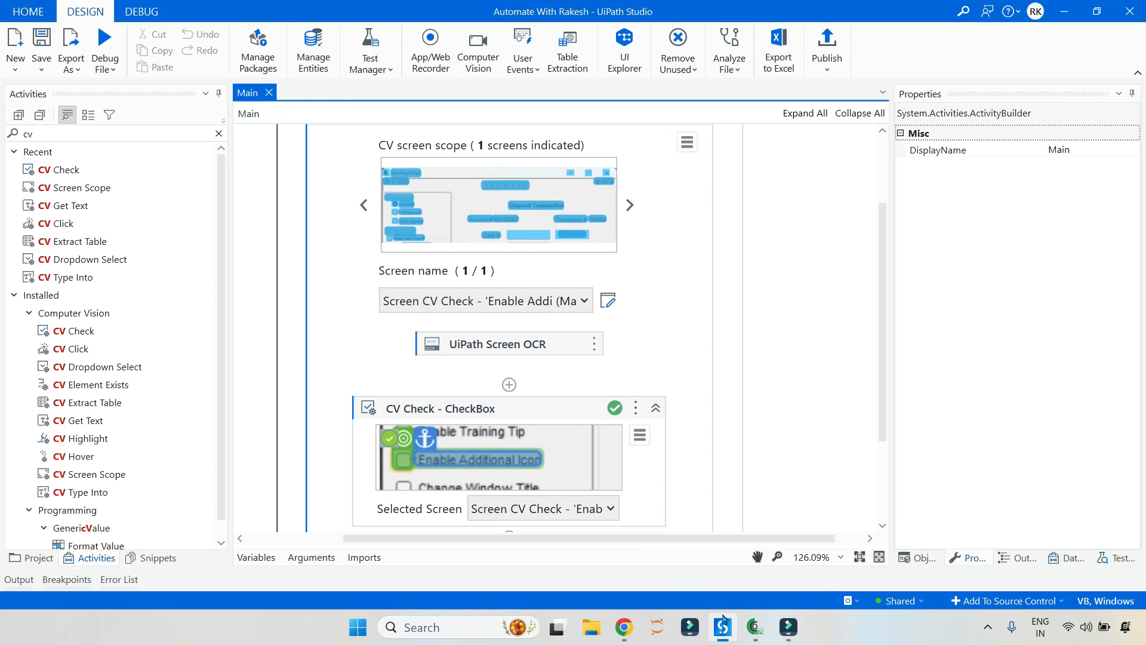
mouse_move(765, 388)
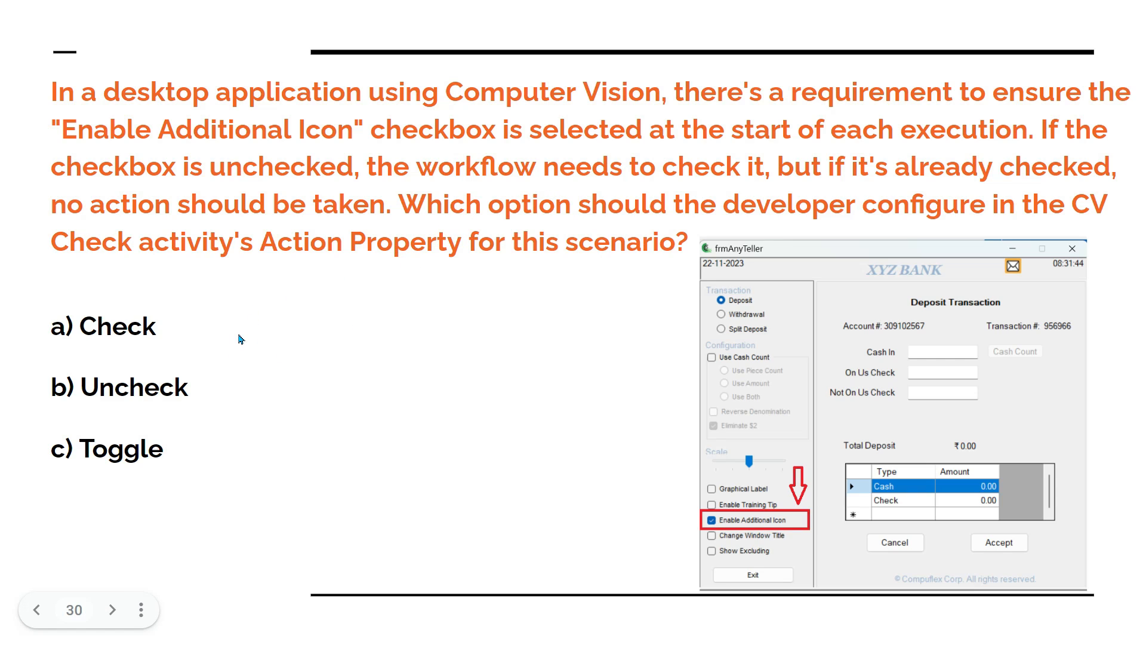
mouse_move(357, 515)
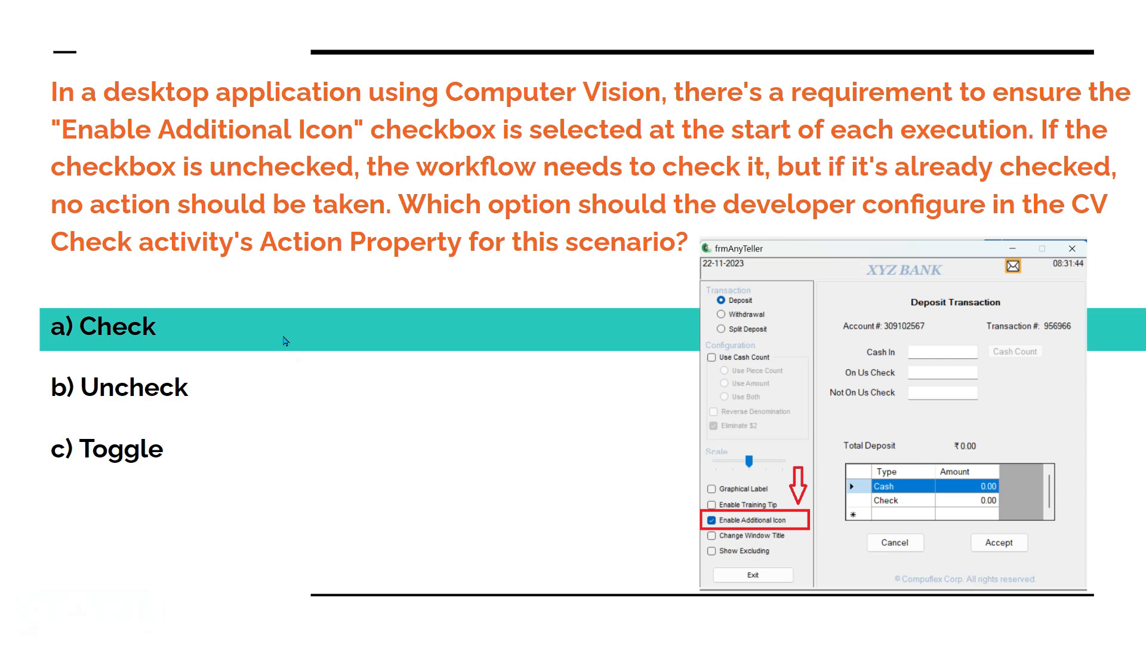
mouse_move(250, 333)
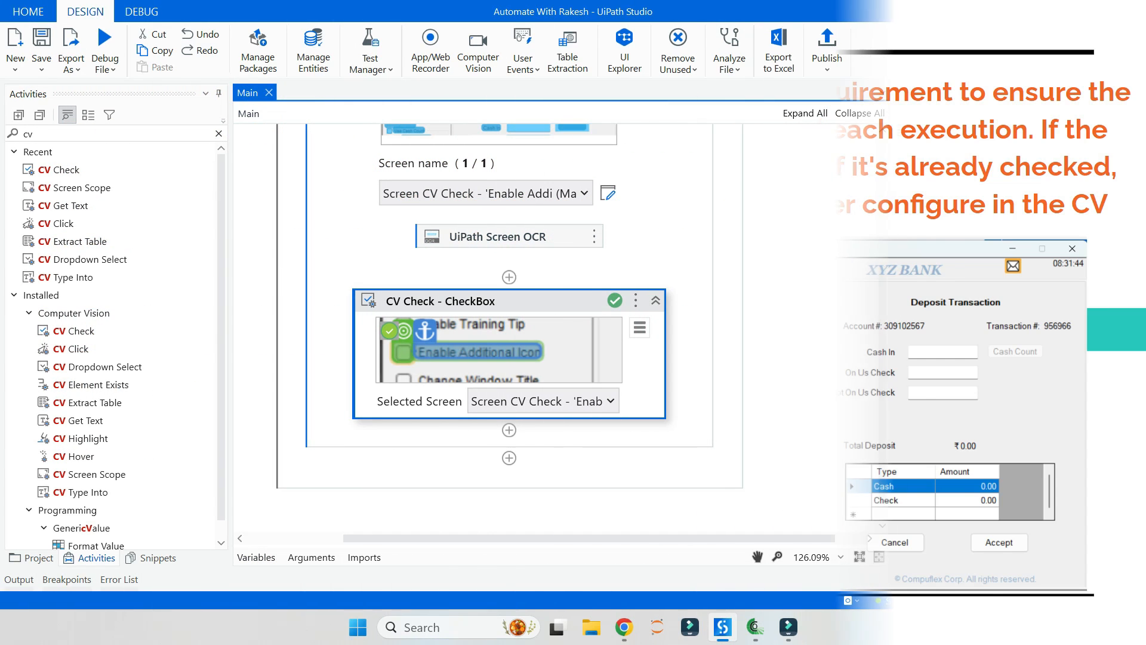
Step: Change the CV Check activity's Action to Uncheck
left_click(440, 300)
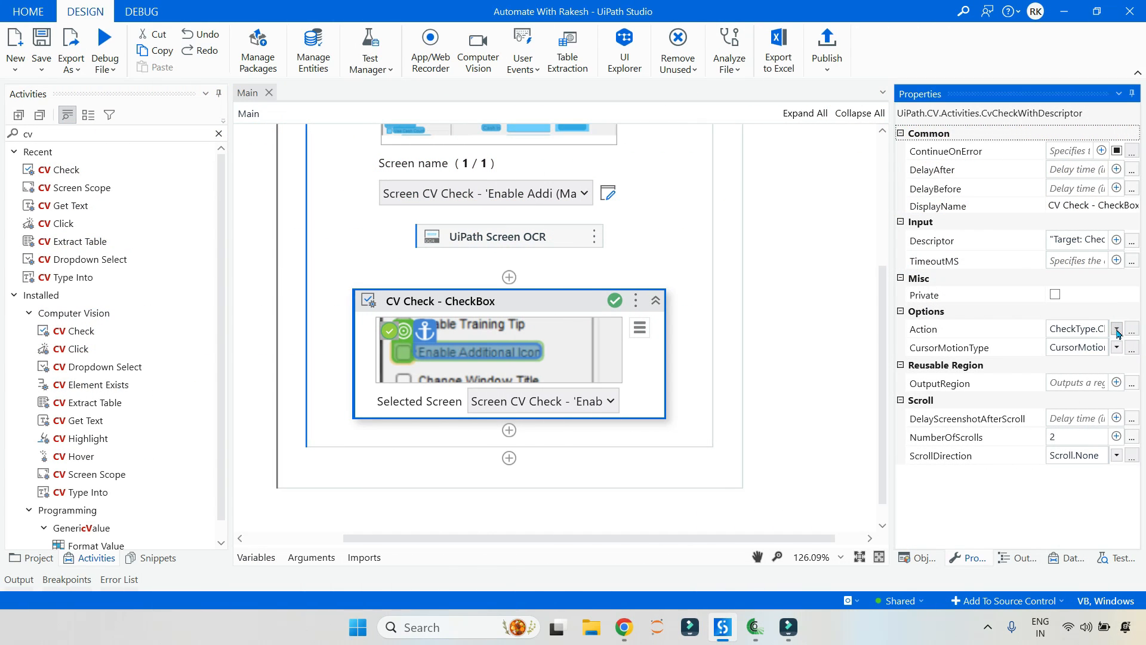
left_click(1116, 328)
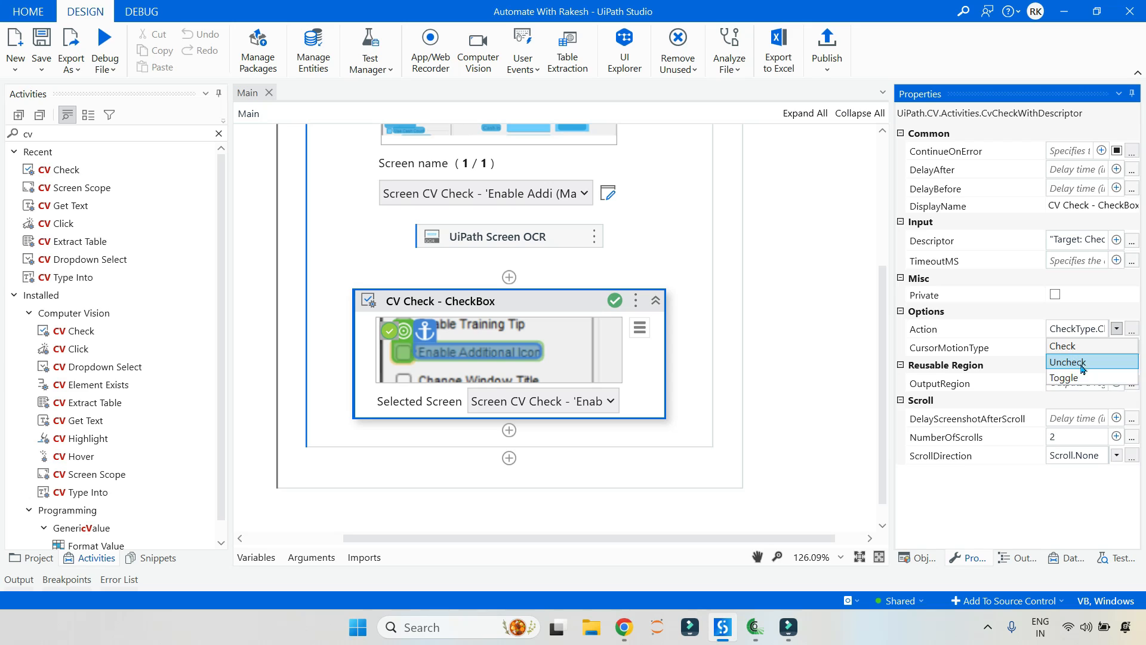
left_click(1067, 362)
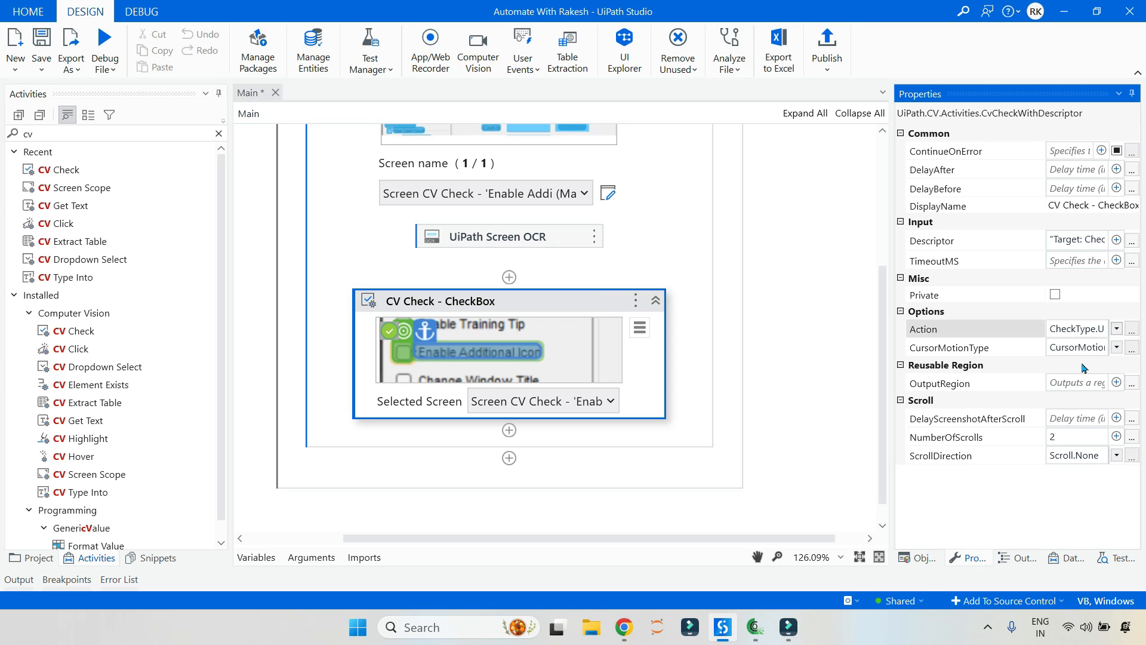
Step: Run the workflow in debug, then change the Action to Toggle
left_click(104, 46)
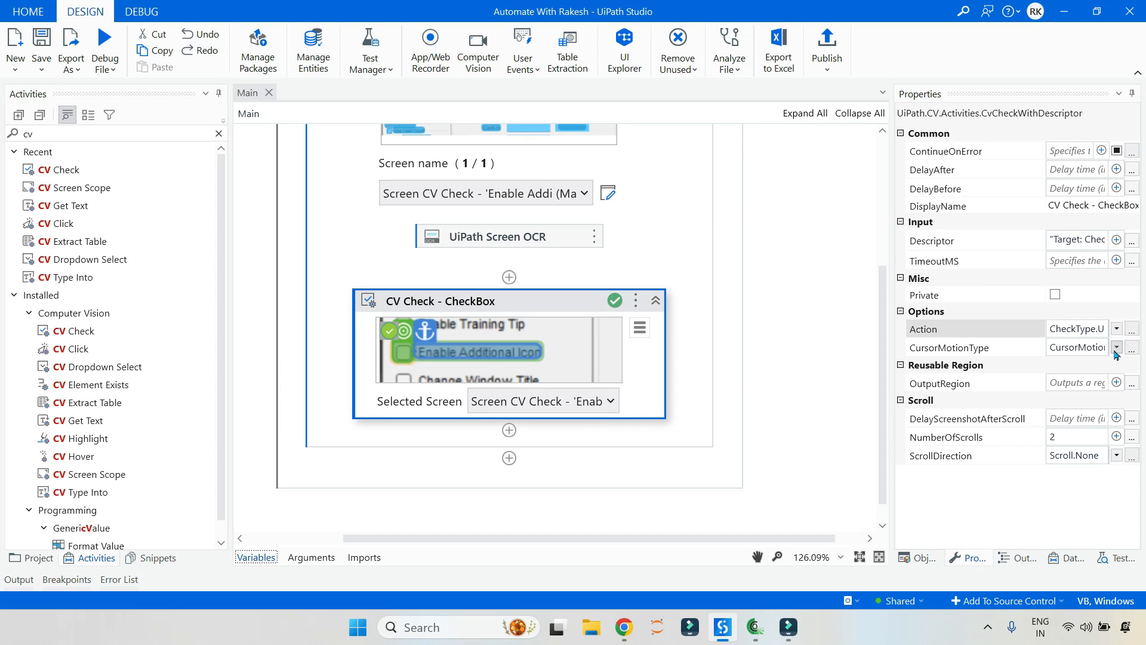
left_click(1116, 328)
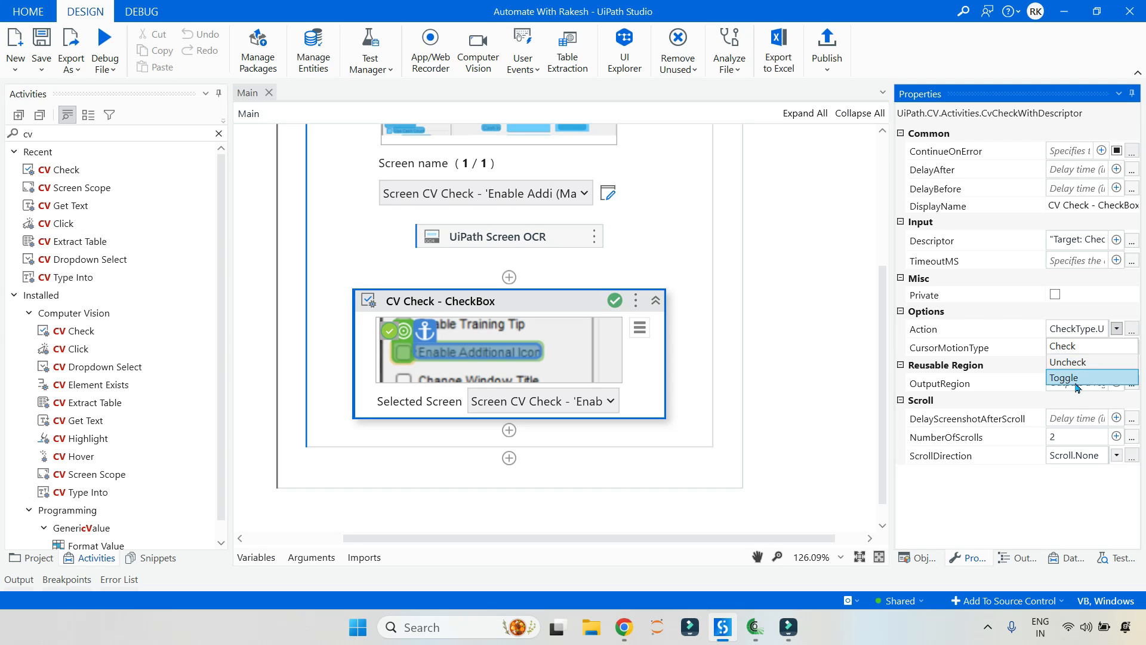
left_click(1064, 377)
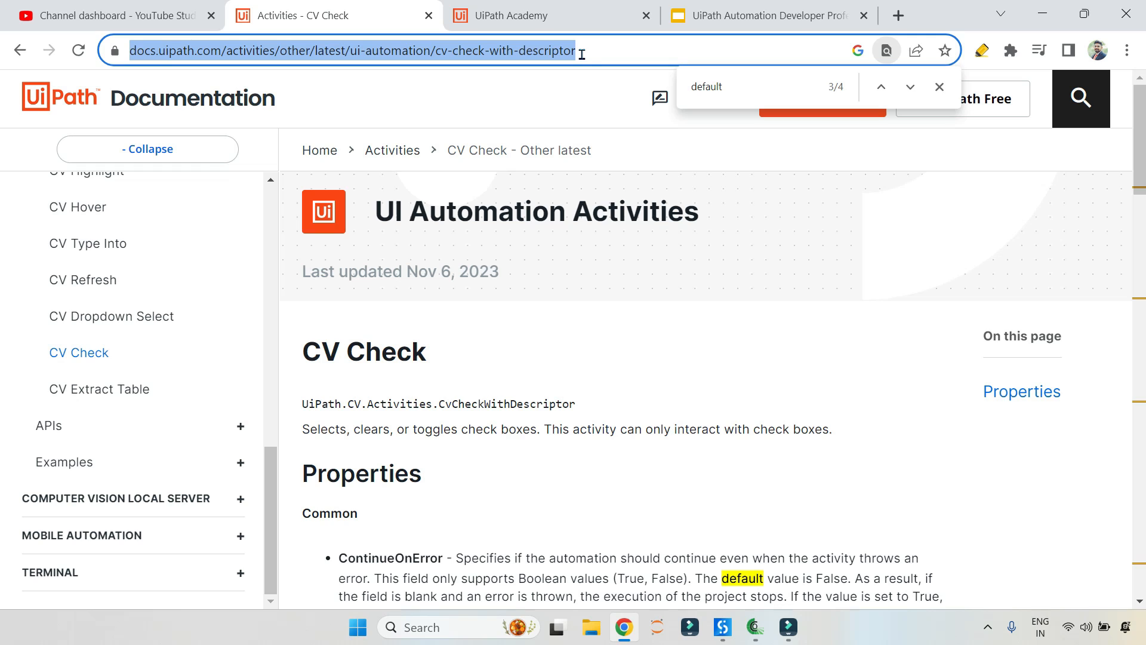
Step: Highlight the Action property's description and the Check option's meaning
scroll("down", 3)
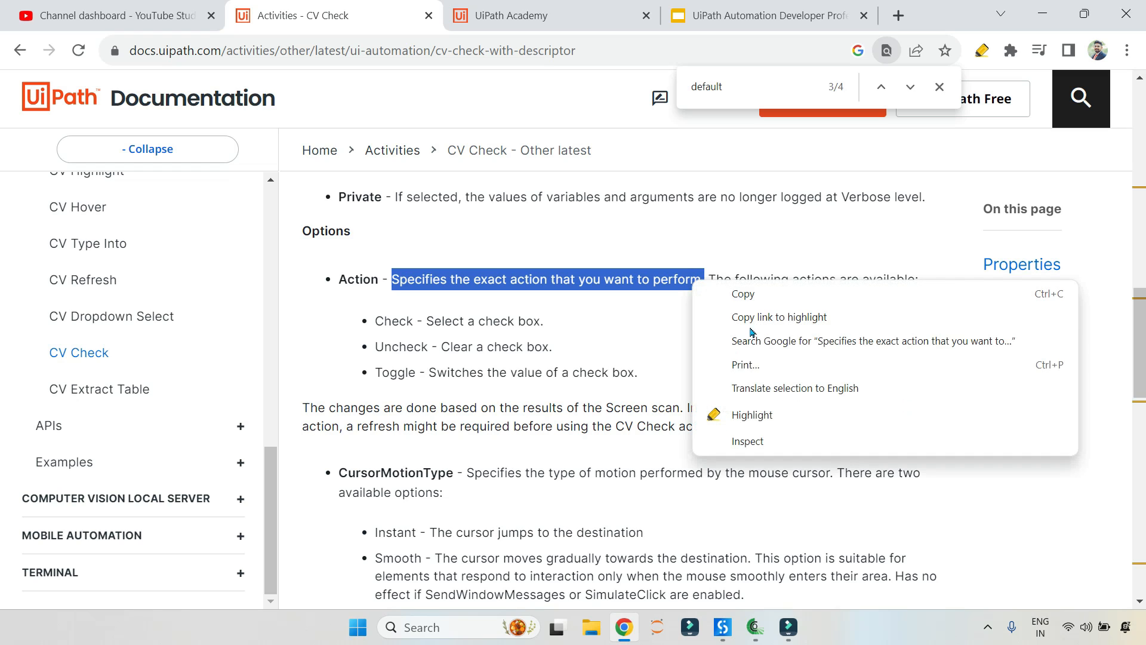
left_click(752, 414)
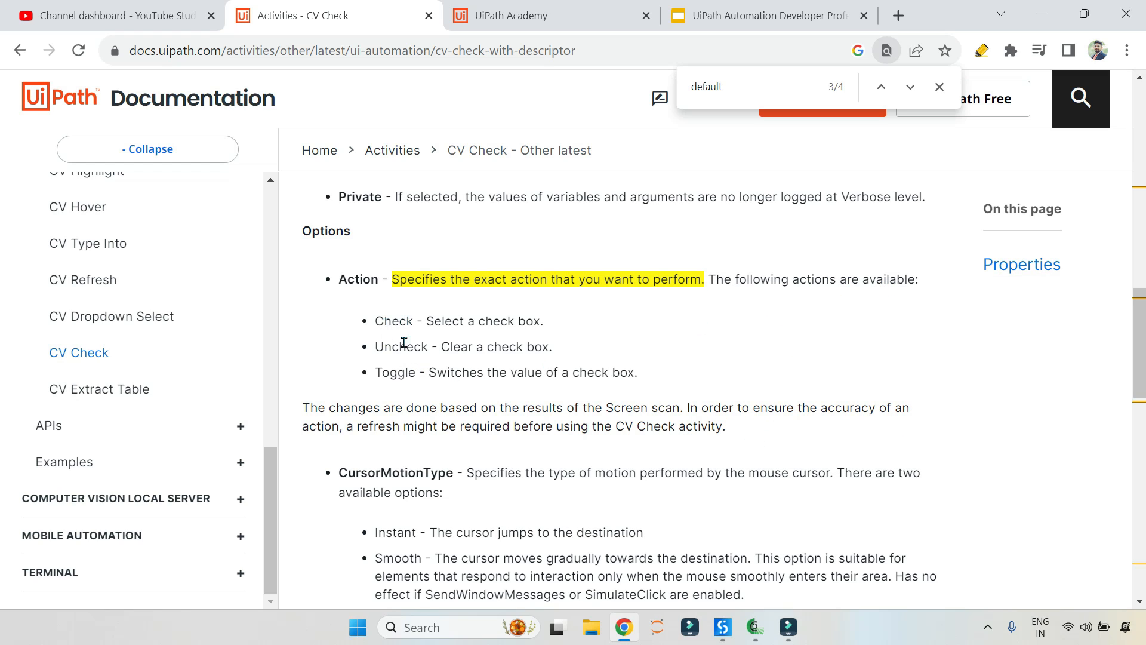
left_click_drag(426, 321, 536, 321)
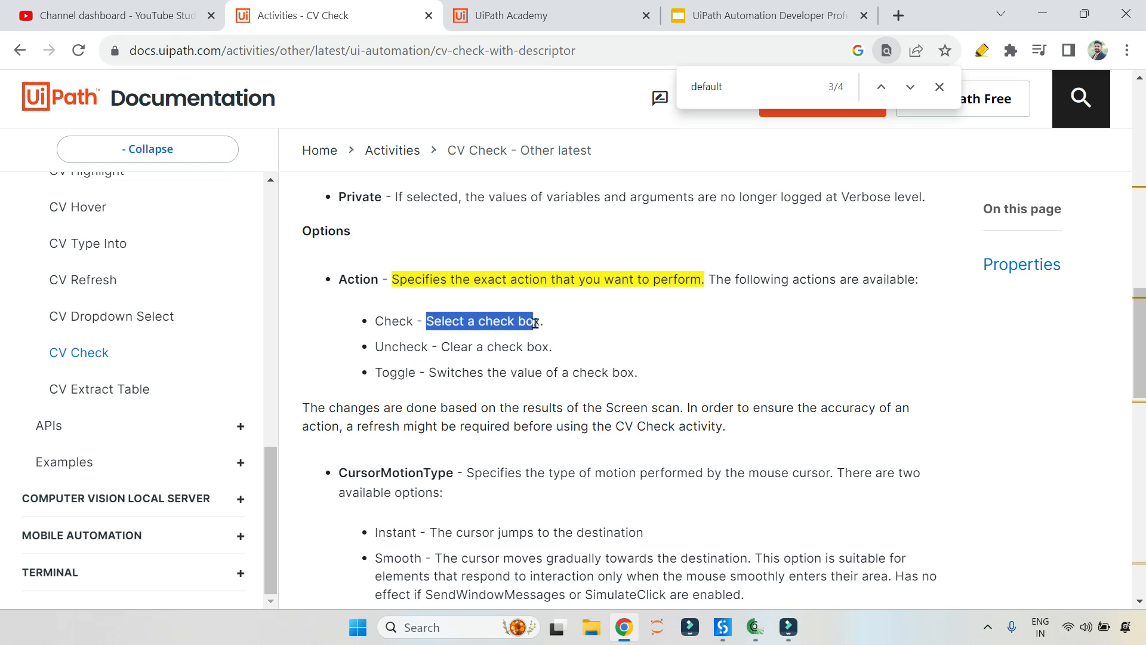
right_click(482, 321)
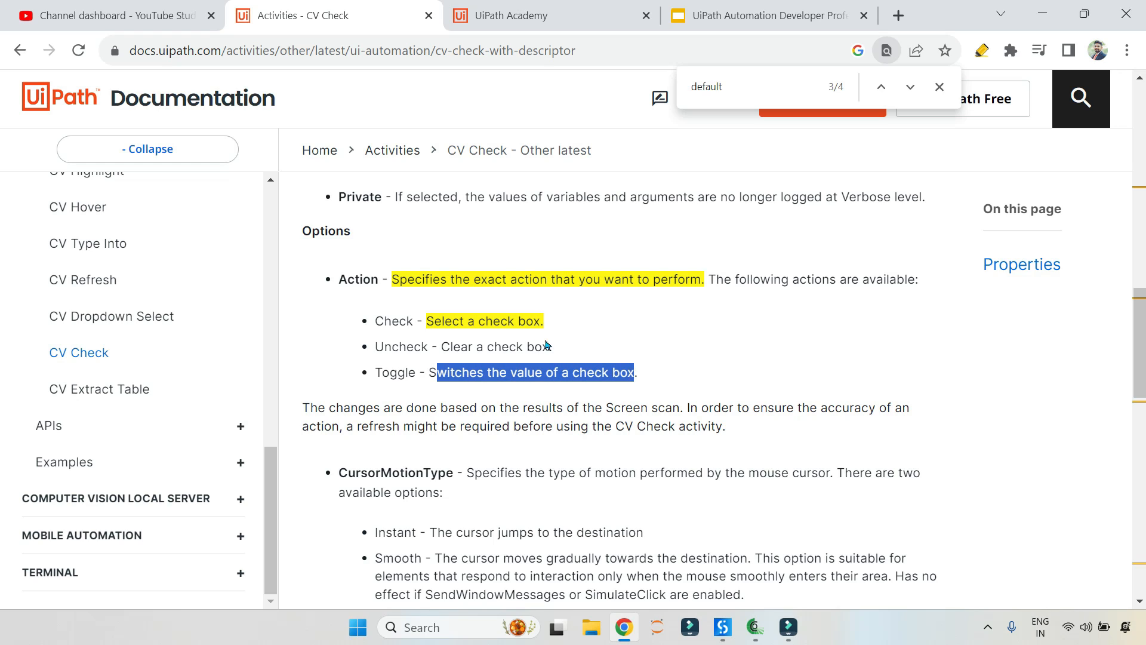
mouse_move(469, 388)
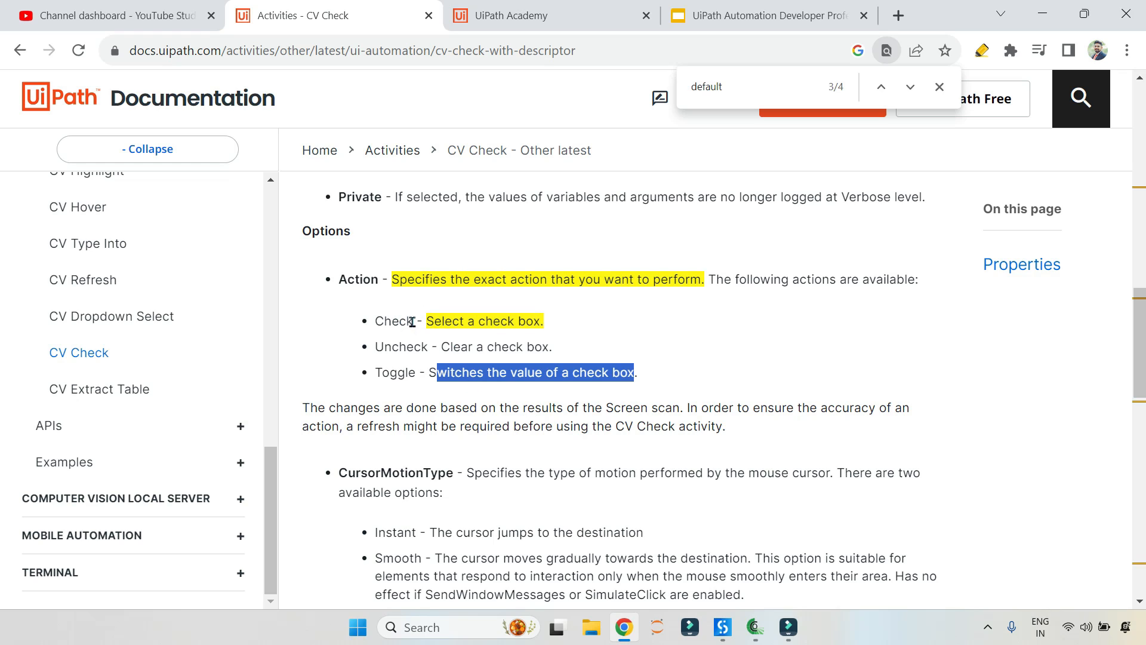
Step: Select the paragraph about screen scan results, then clear the selection
double_click(393, 321)
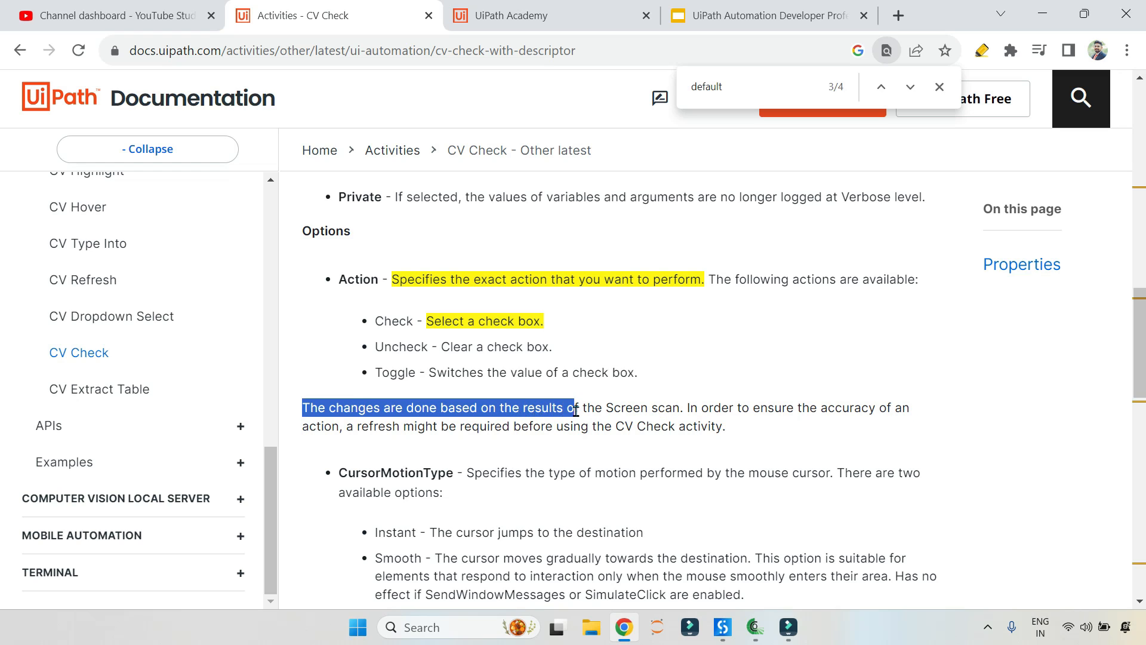
left_click_drag(573, 408, 725, 427)
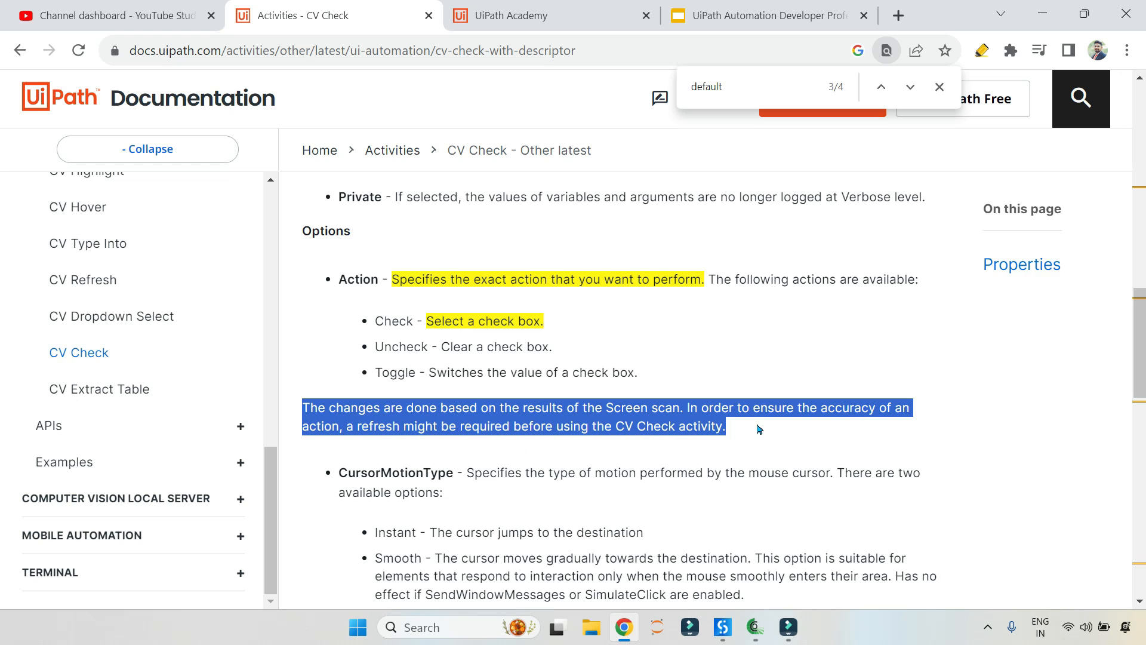
left_click(779, 433)
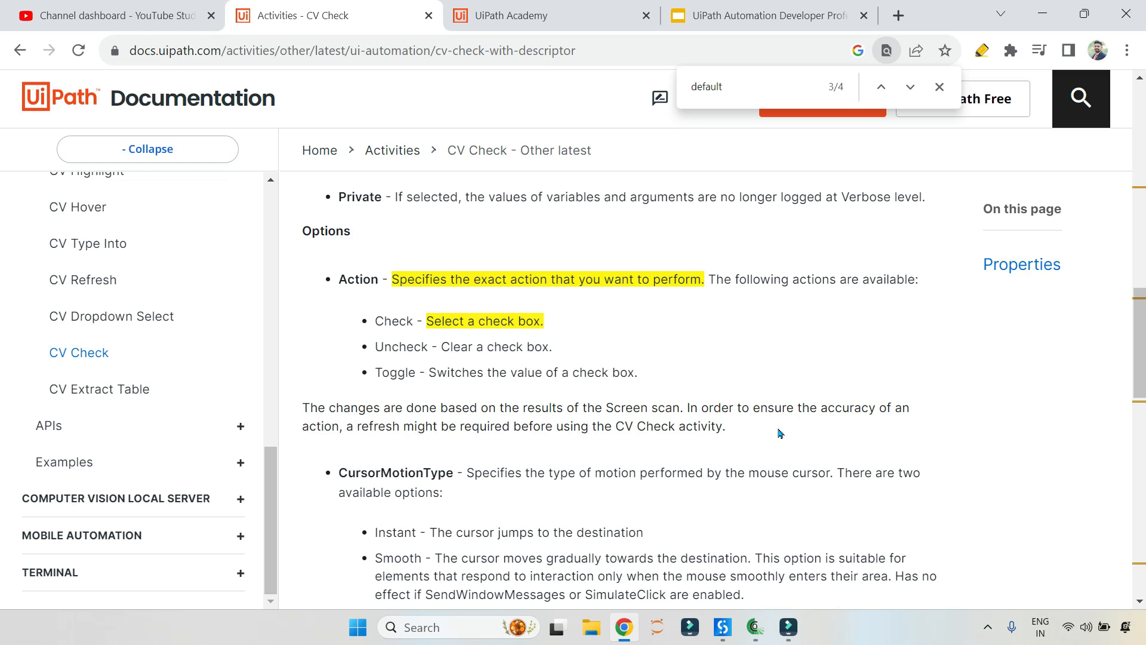
mouse_move(774, 358)
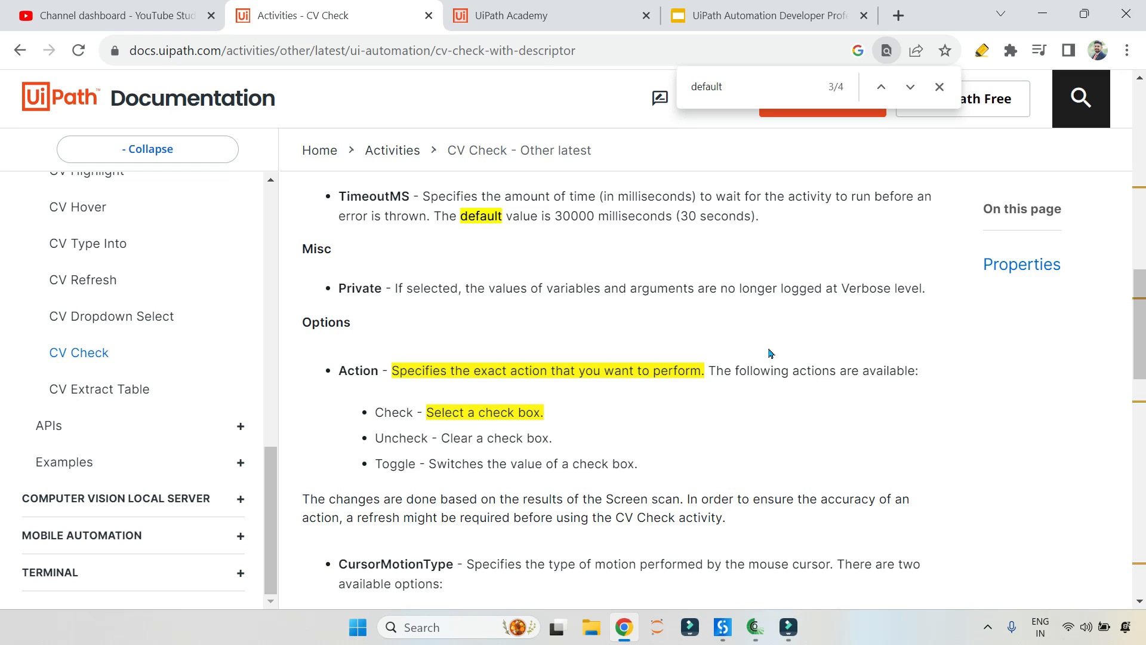
mouse_move(614, 361)
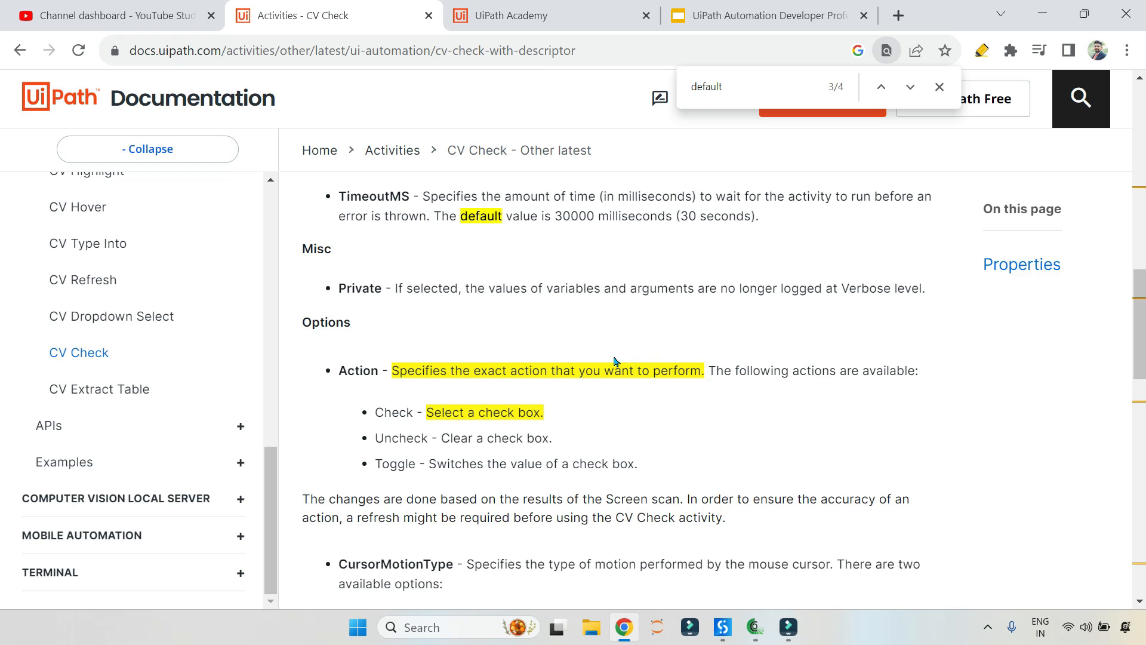